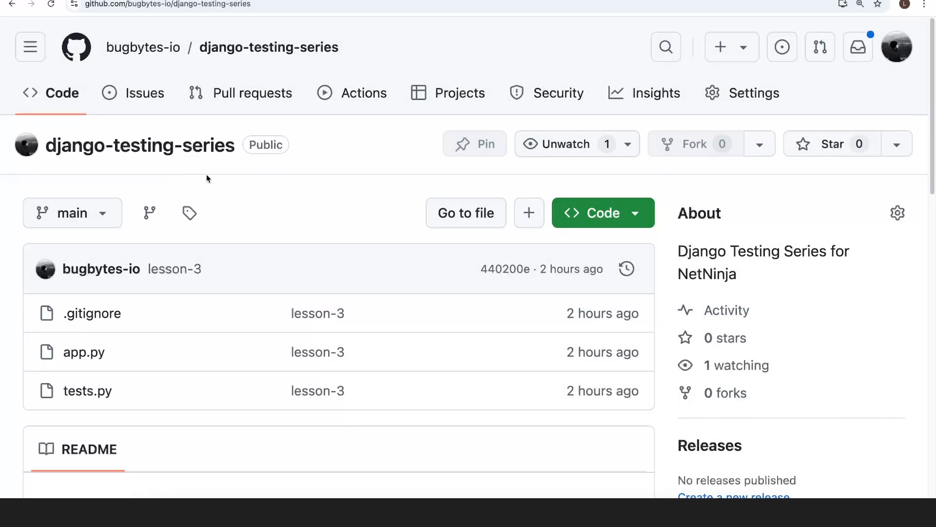
Switch the django-testing-series repository view from main to the lesson-8 branch
double_click(138, 146)
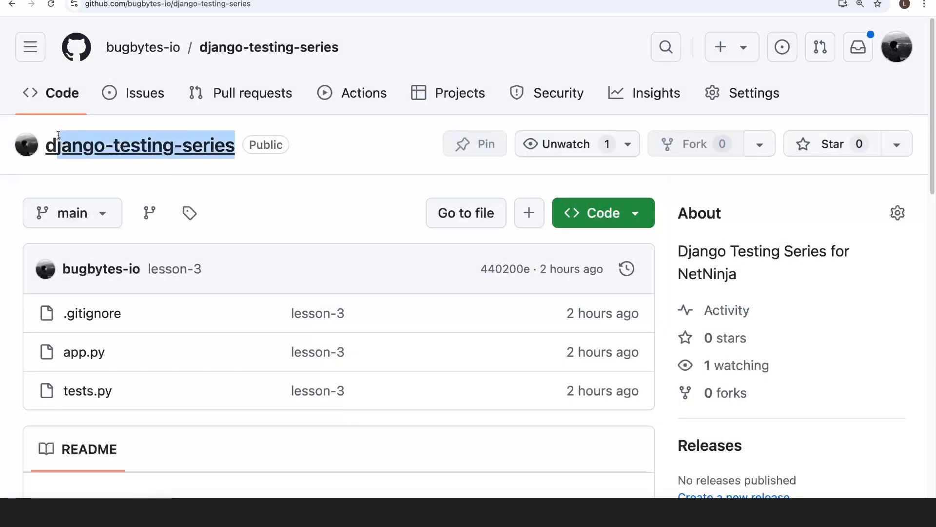
scroll("down", 3)
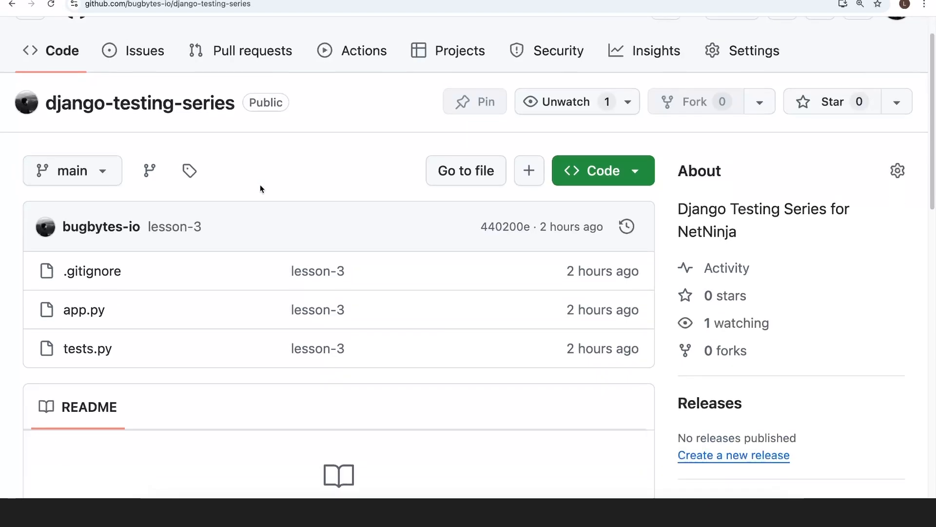
scroll("down", 3)
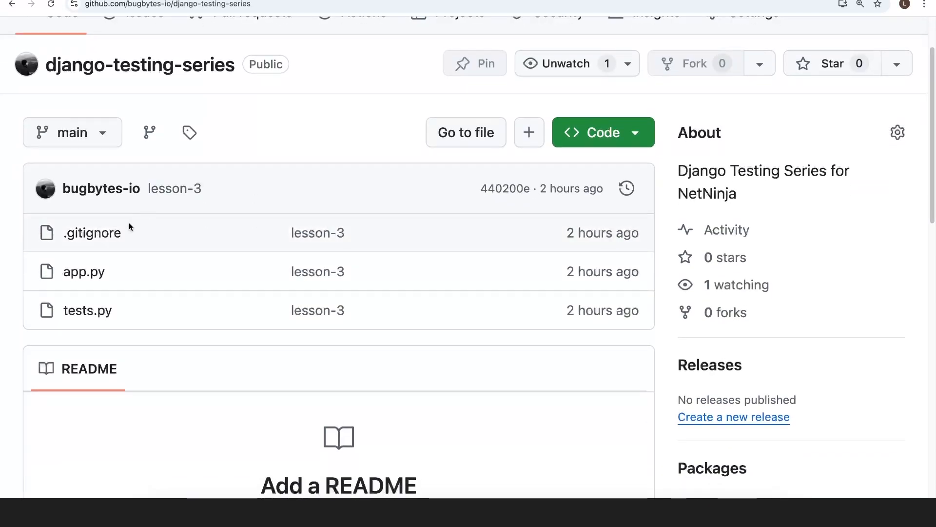
left_click(71, 132)
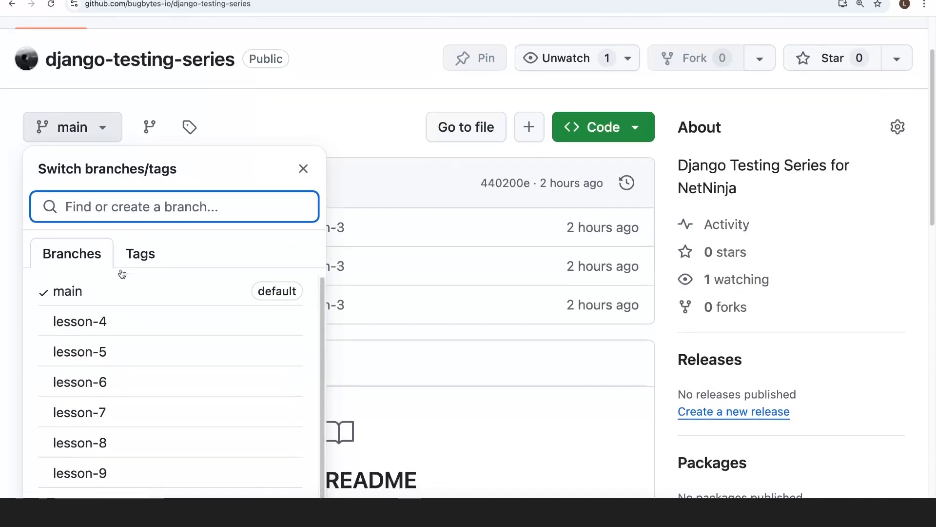
scroll("down", 3)
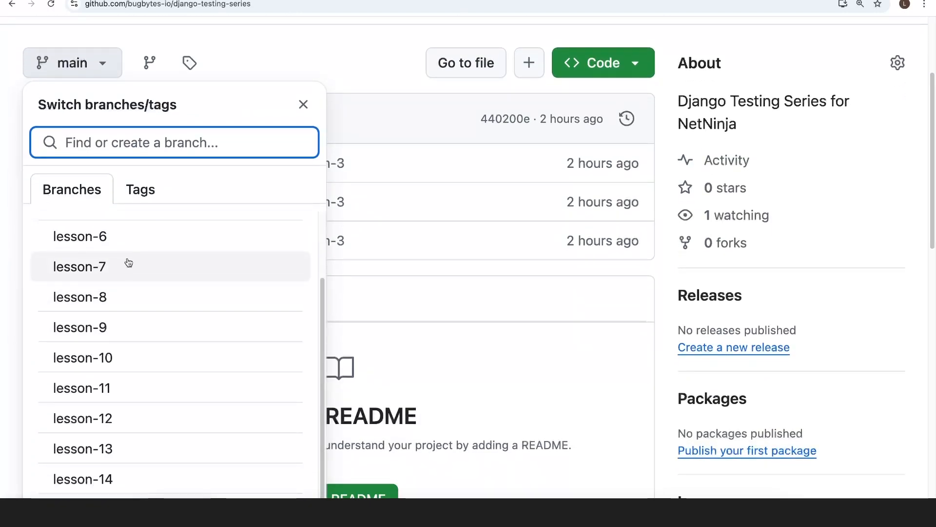
mouse_move(79, 295)
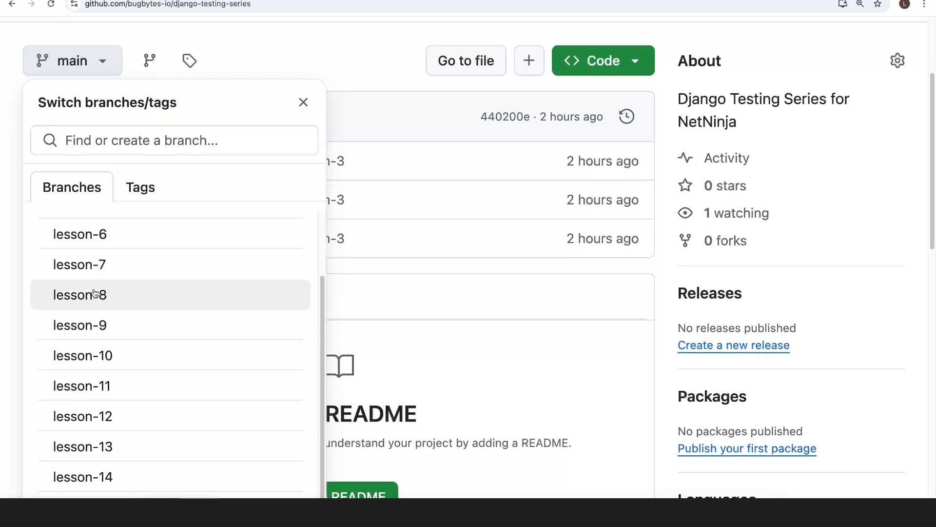
left_click(79, 294)
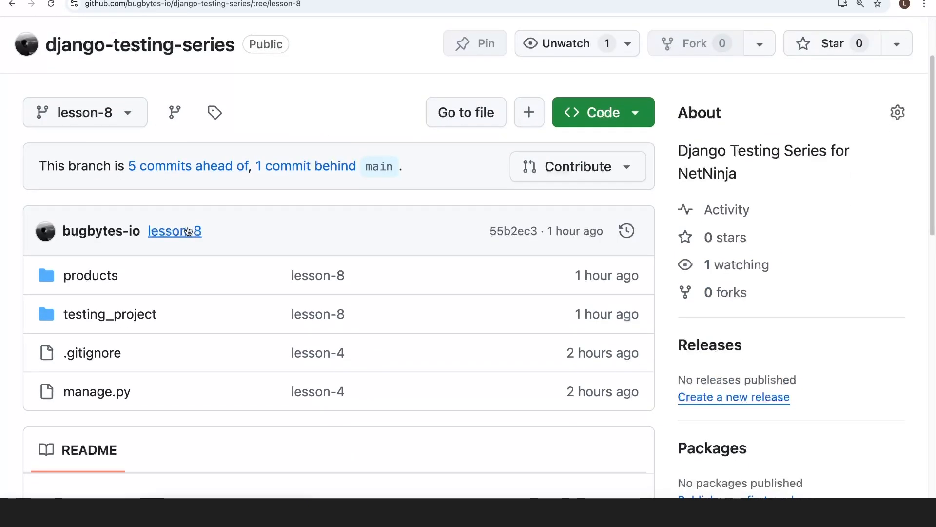
Open products/tests on lesson-8, showing __init__.py, test_models.py and test_views.py
scroll("down", 3)
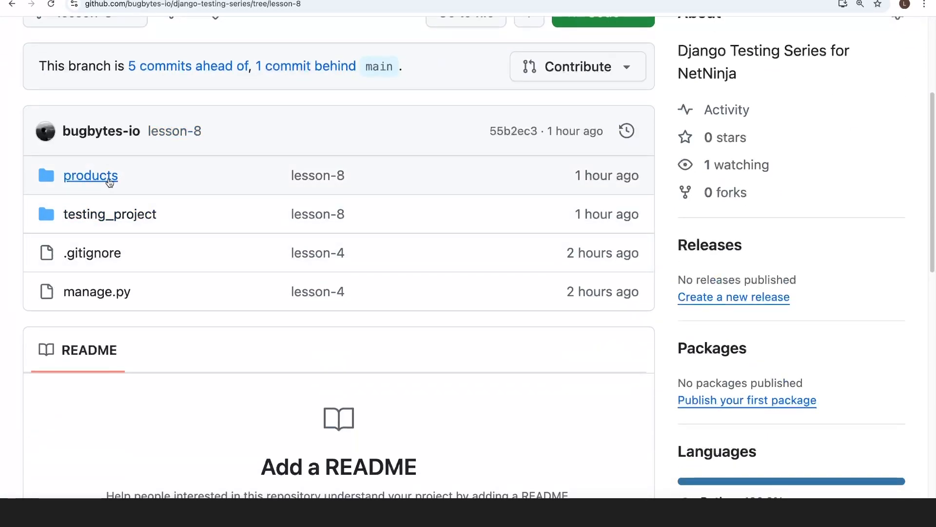
left_click(90, 175)
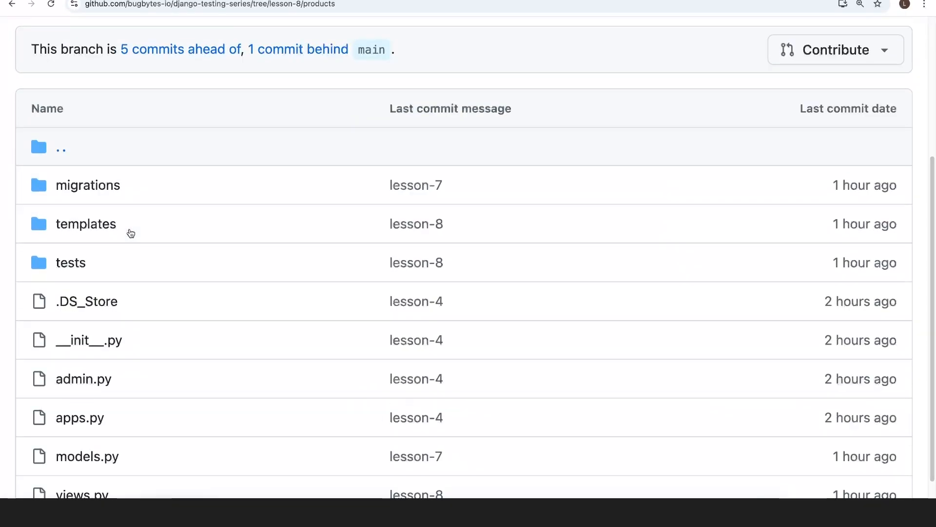
left_click(70, 263)
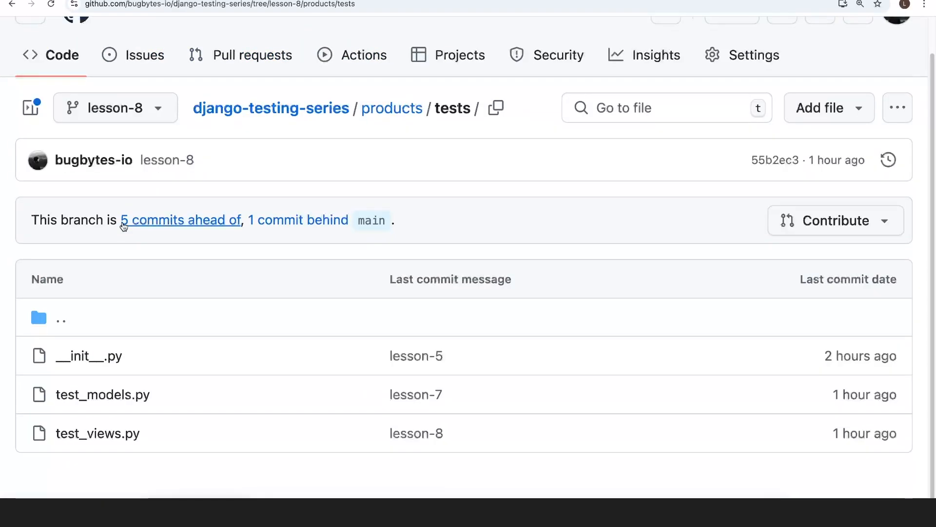
mouse_move(125, 228)
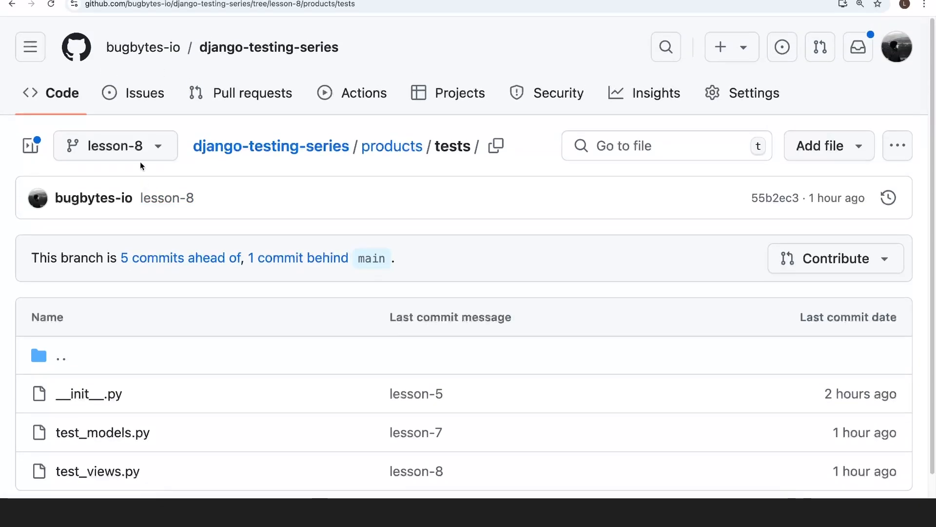
mouse_move(382, 240)
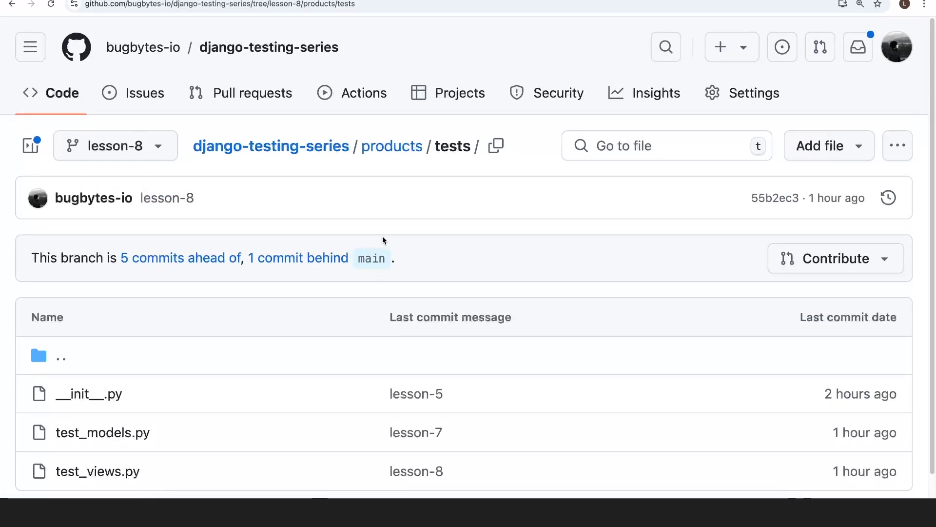